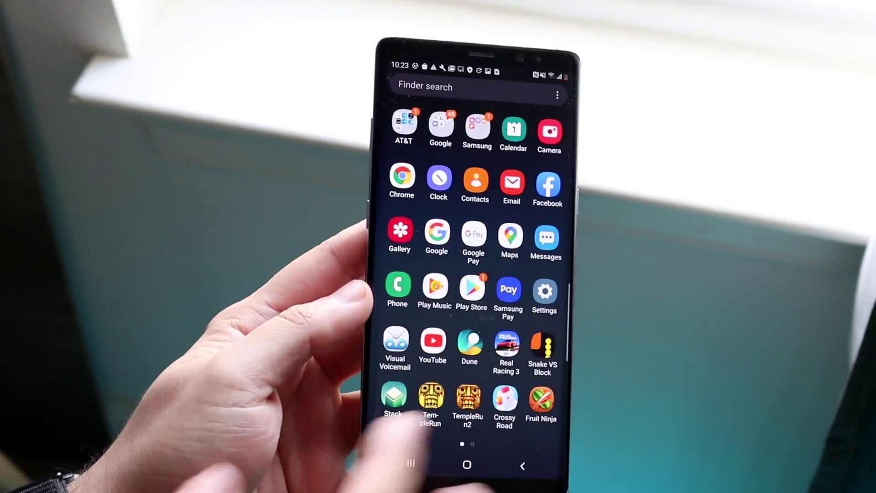
Launch the Settings app from the app drawer
{"action": "left_click", "coordinate": [544, 292]}
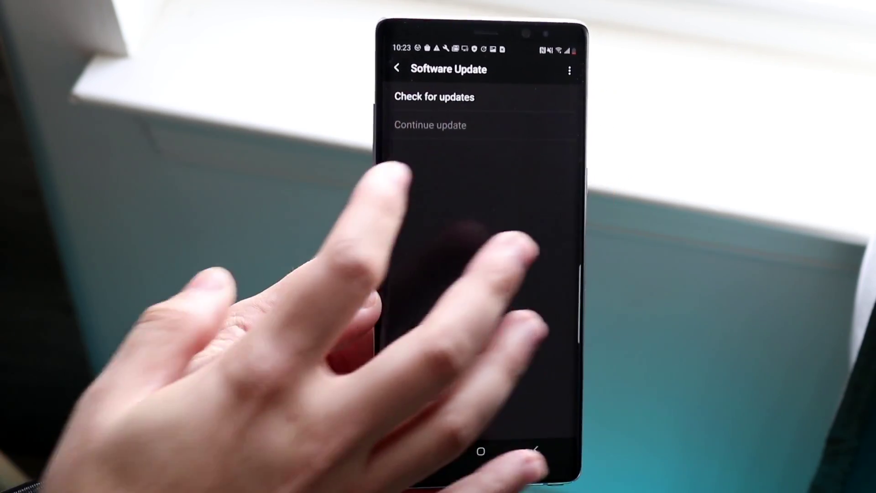
Run a check for new software updates and confirm the prompt
{"action": "left_click", "coordinate": [435, 97]}
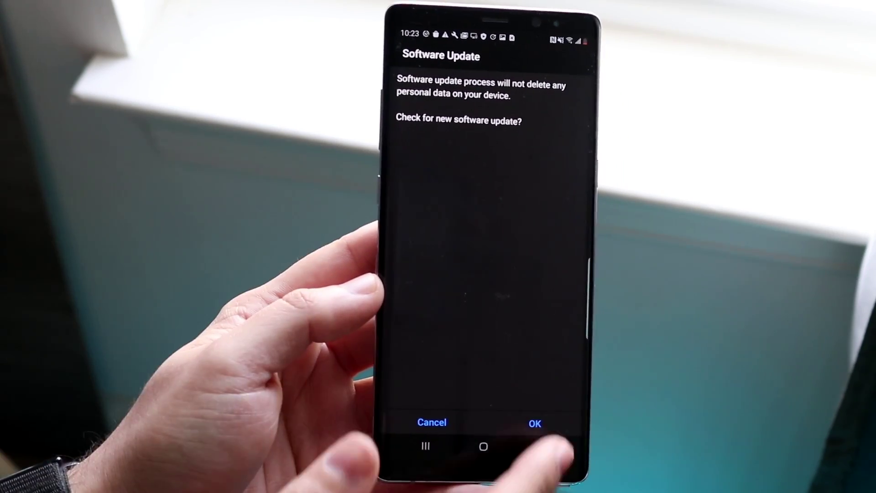
{"action": "left_click", "coordinate": [435, 421]}
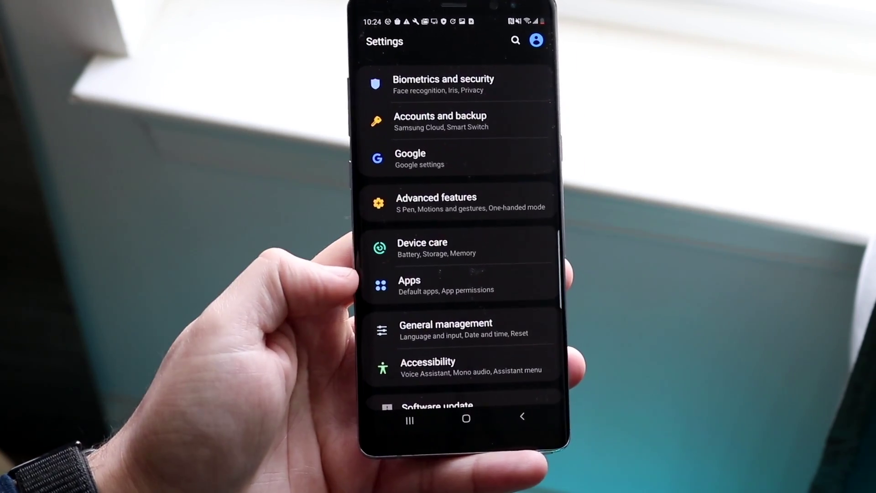
Locate Google Play Store in the installed apps list and show its app info
{"action": "left_click", "coordinate": [409, 285]}
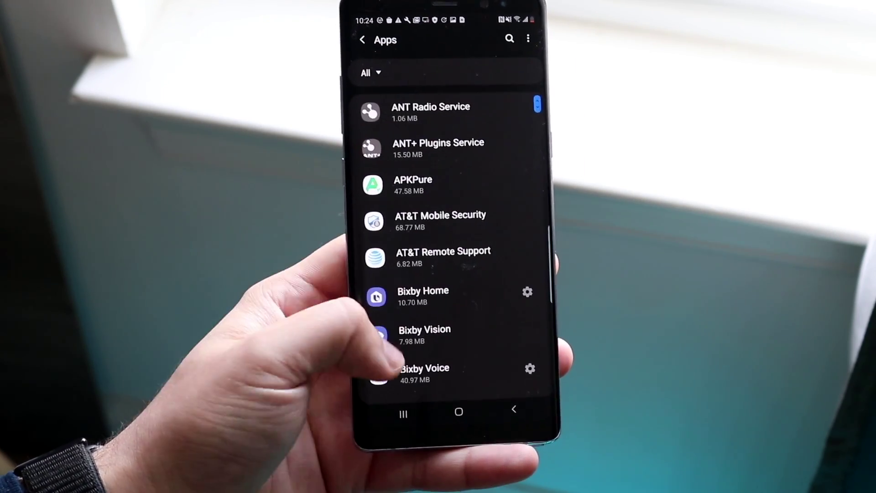
{"action": "scroll", "scroll_direction": "down", "scroll_amount": 3}
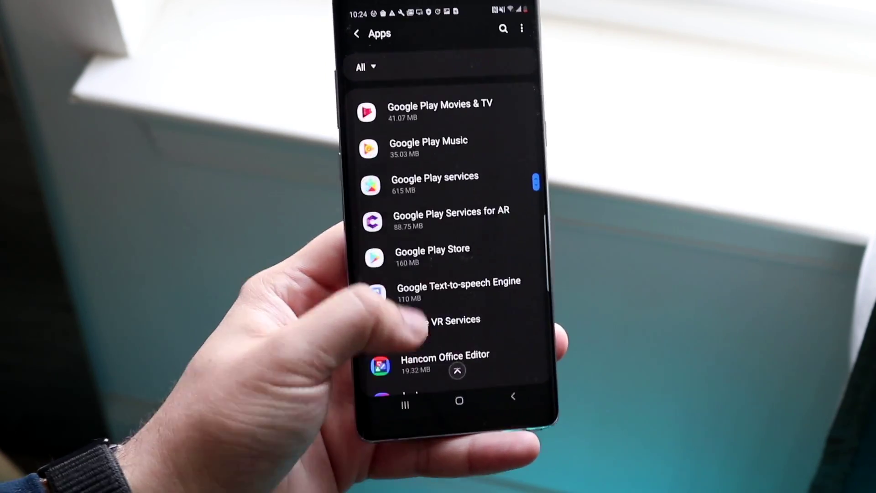
{"action": "left_click", "coordinate": [432, 255]}
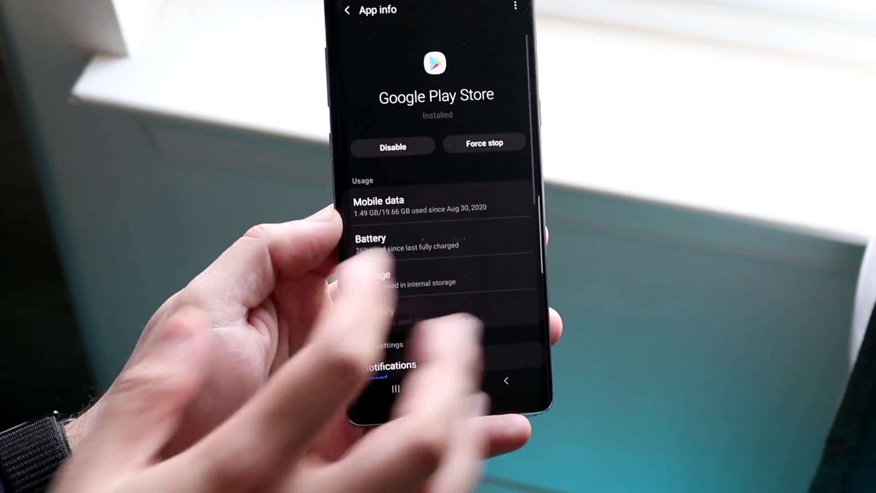